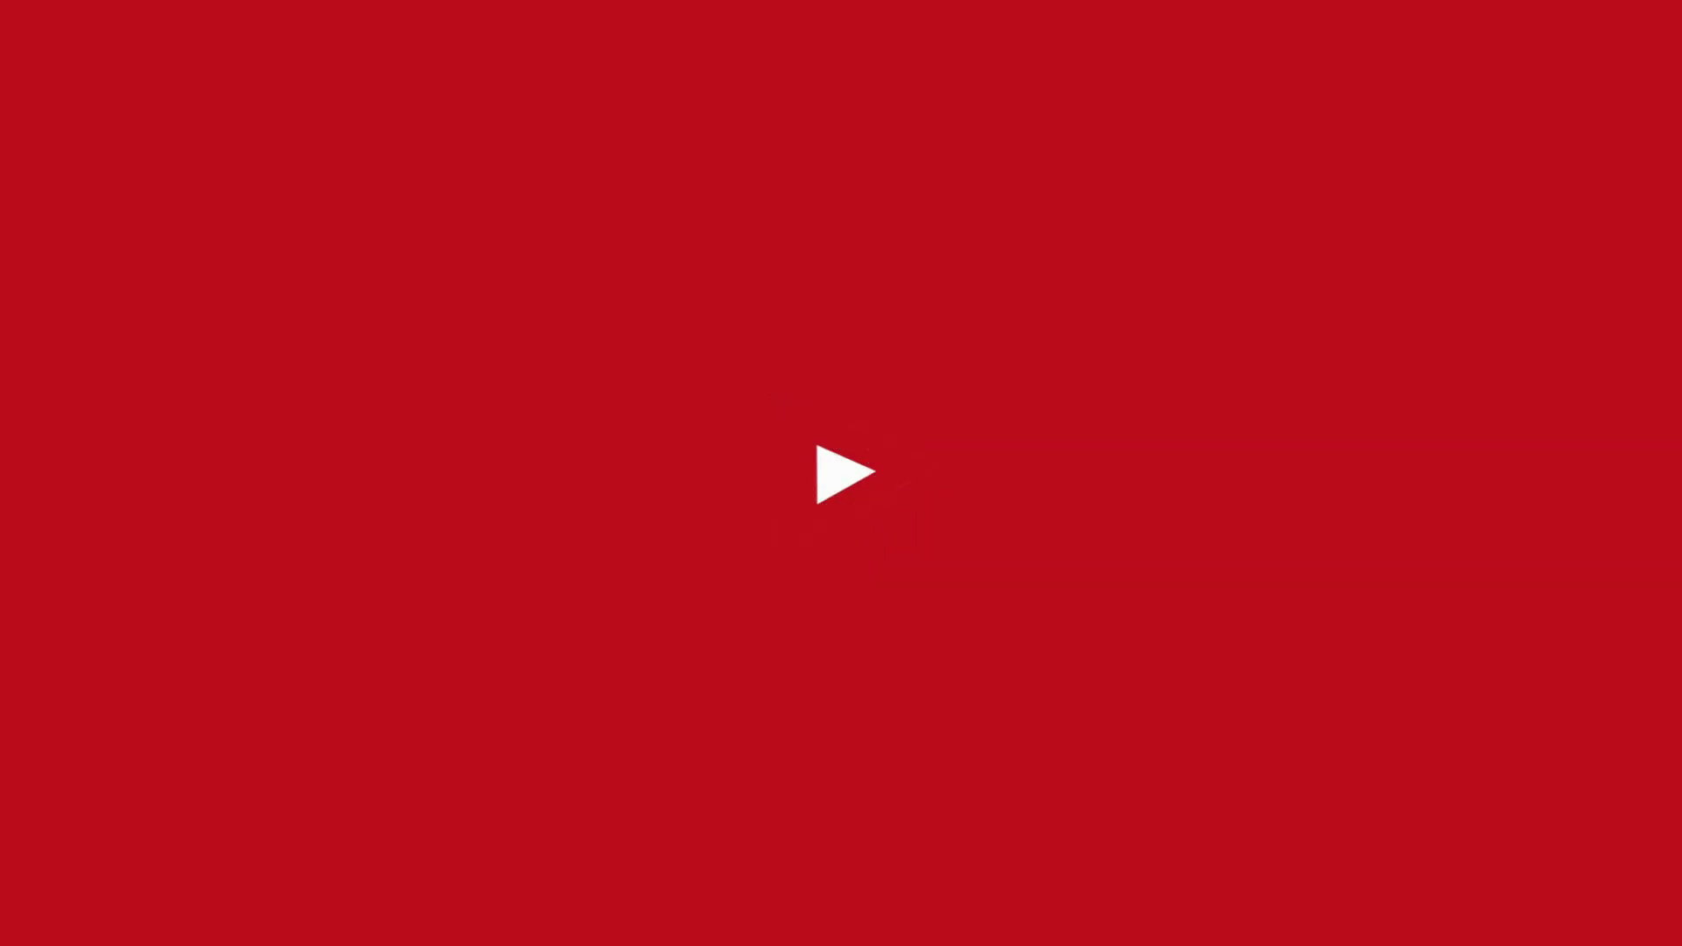
pyautogui.click(839, 470)
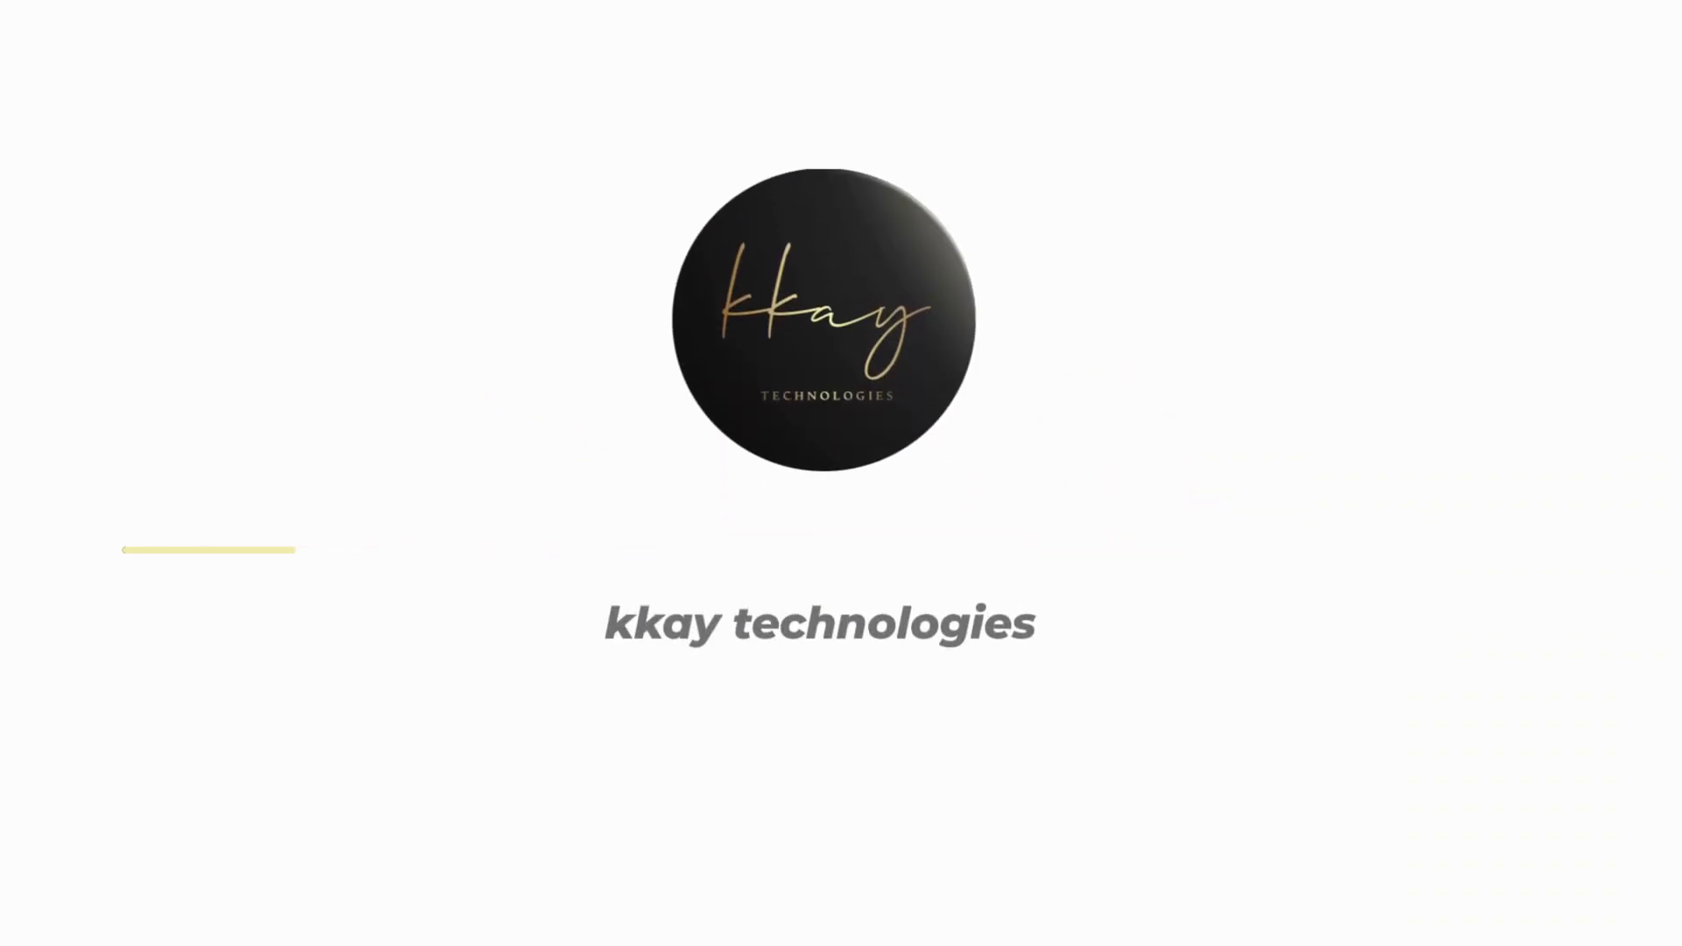